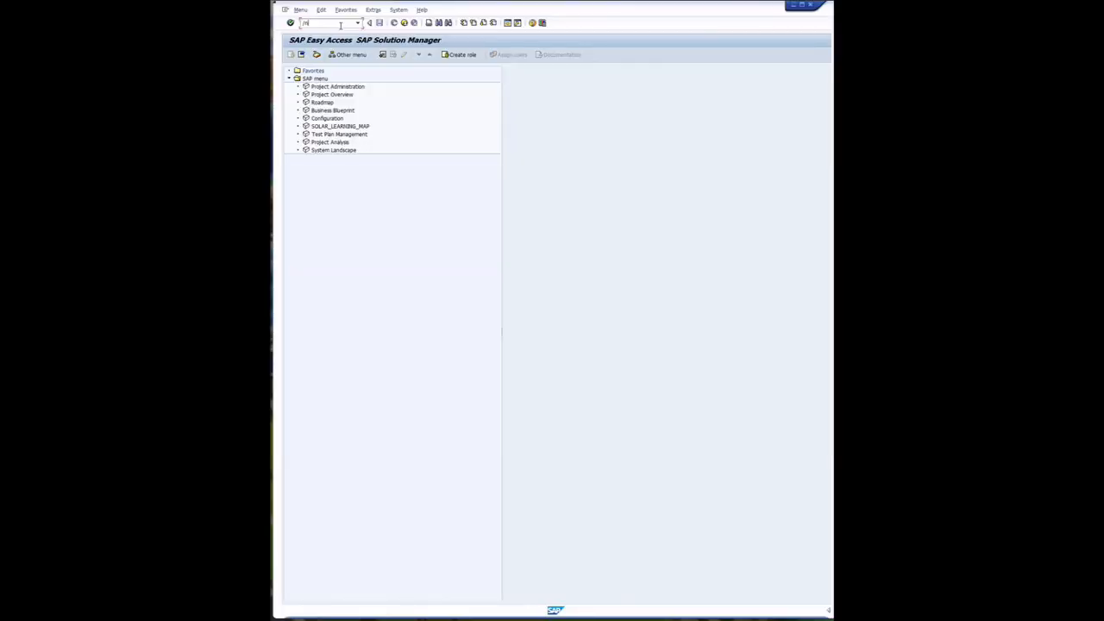
Jump to the ABAP Dictionary via /nse11 to create the new Z table
text(/nse11)
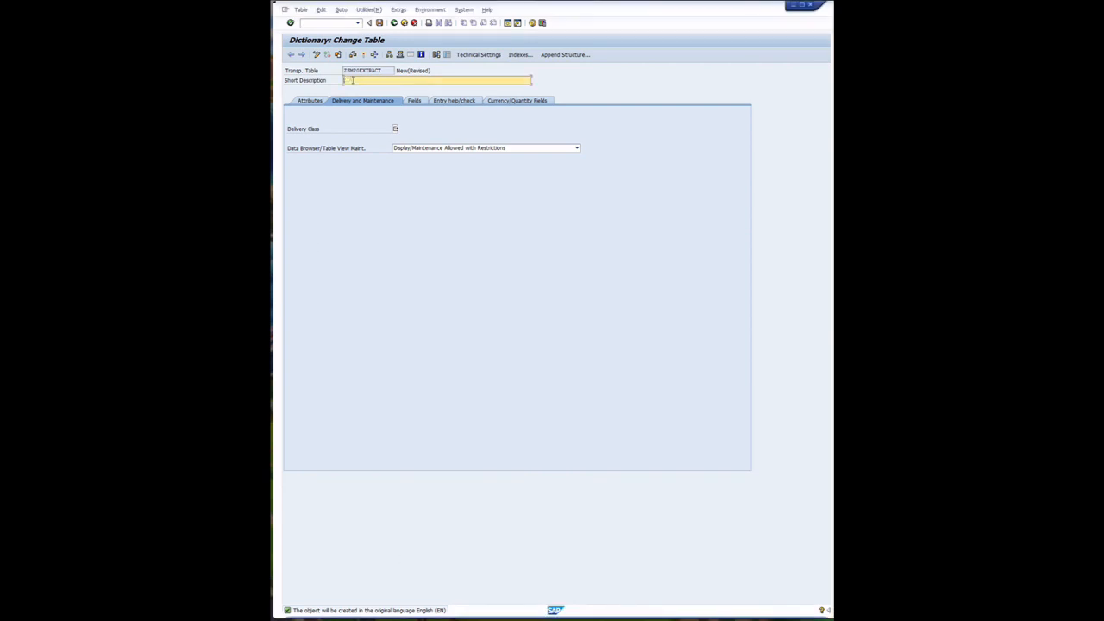
Enter the short description 'SM20 Log Extractor Last Run Register' for the new table
text(SN)
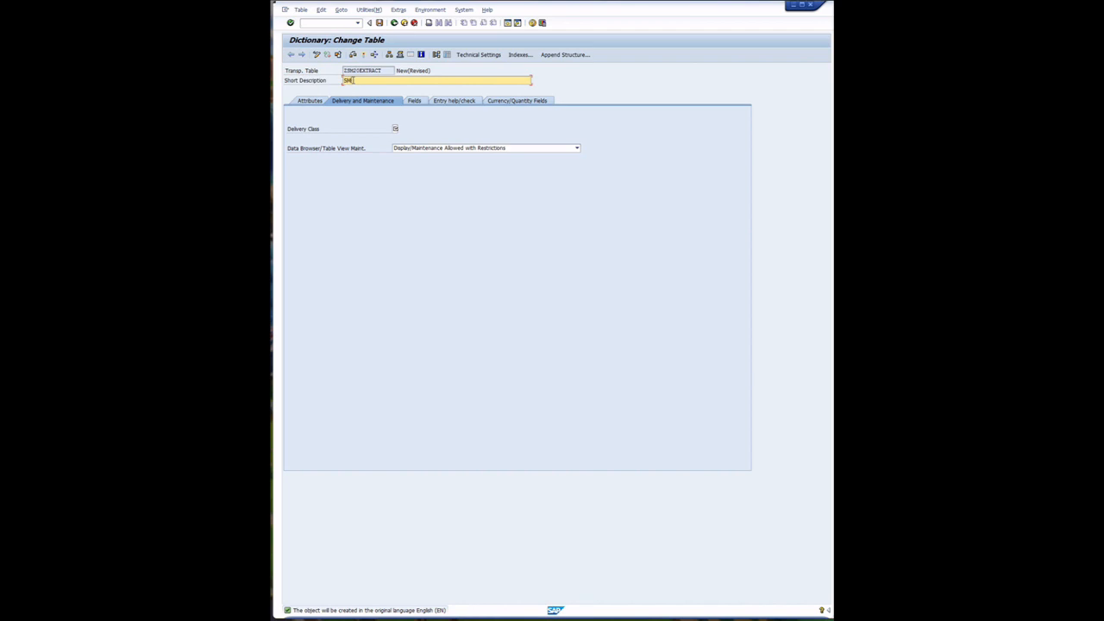
text(G)
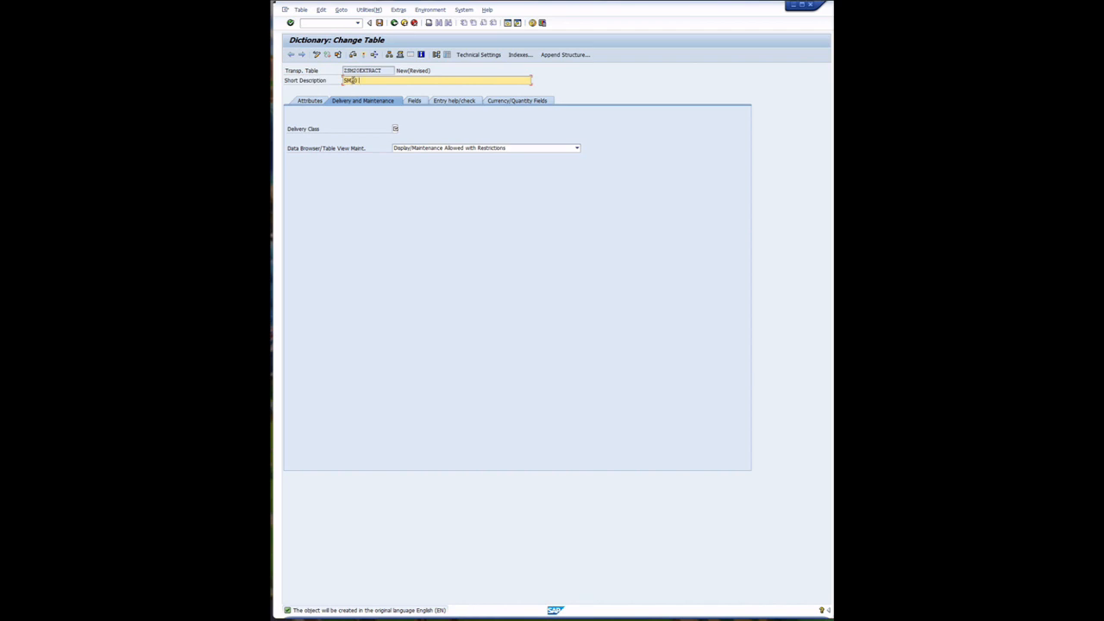
text(Log Extractor)
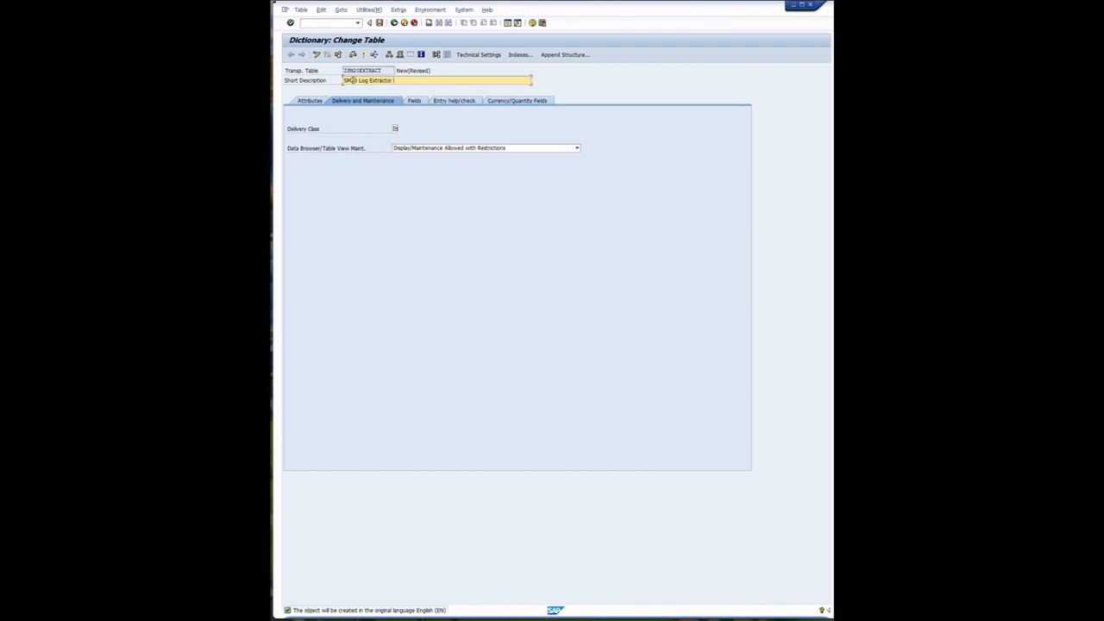
text(Last Run)
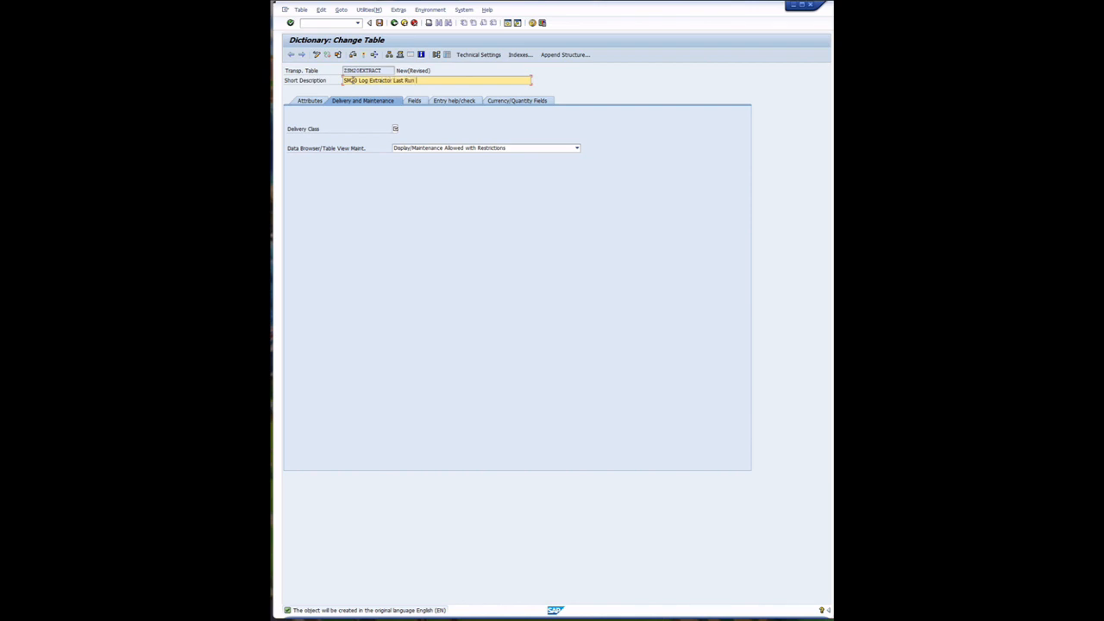
text(Register)
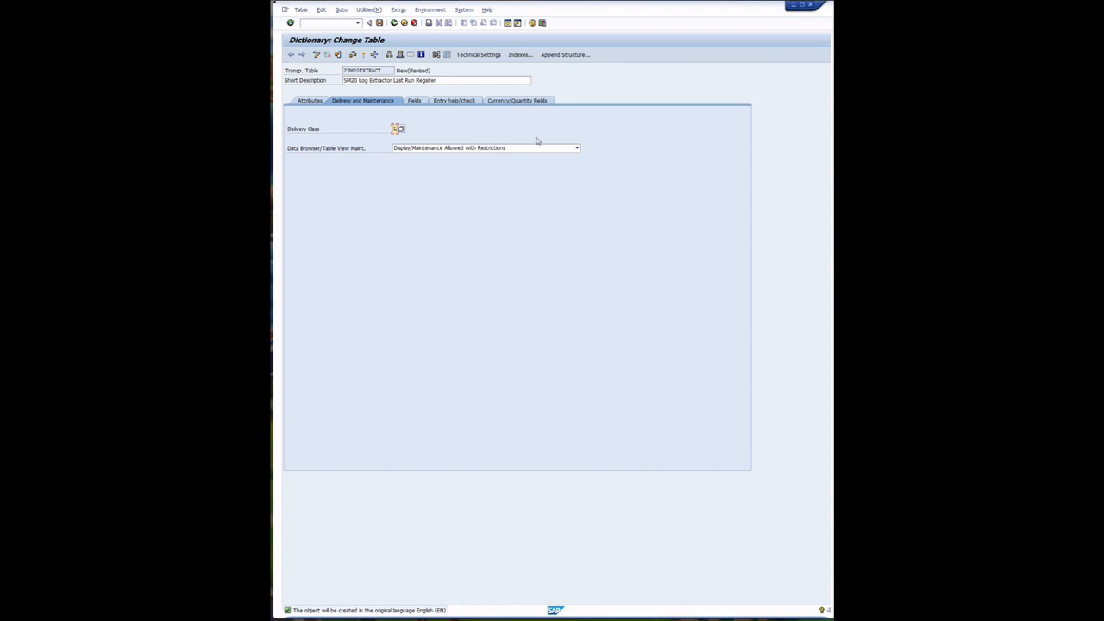
mouse_move(459, 121)
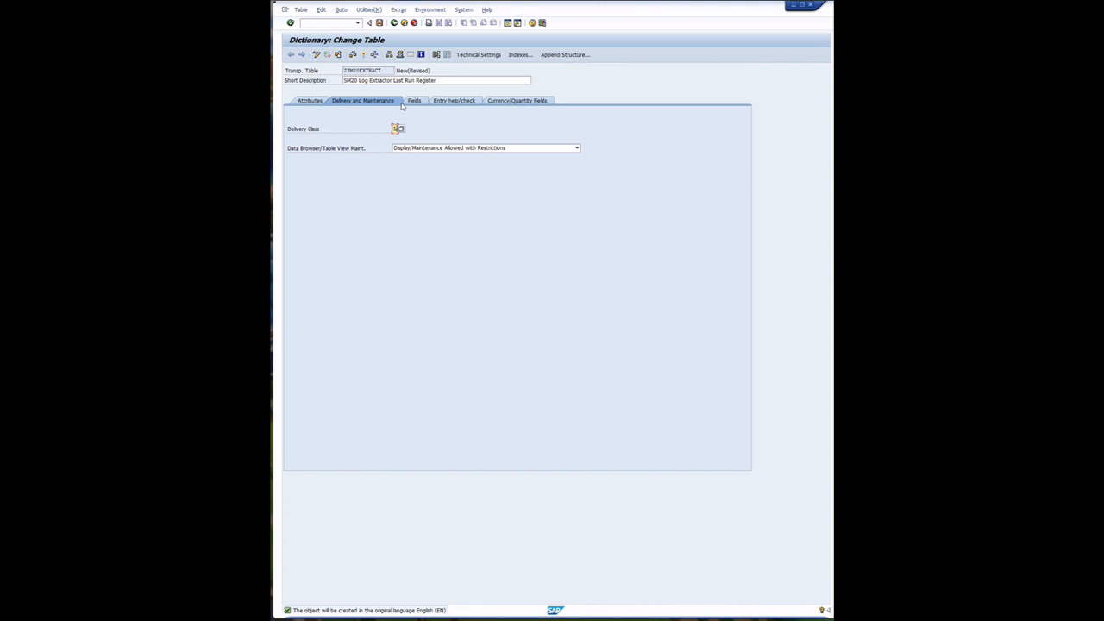
Define the table's fields and confirm its enhancement category
click(416, 105)
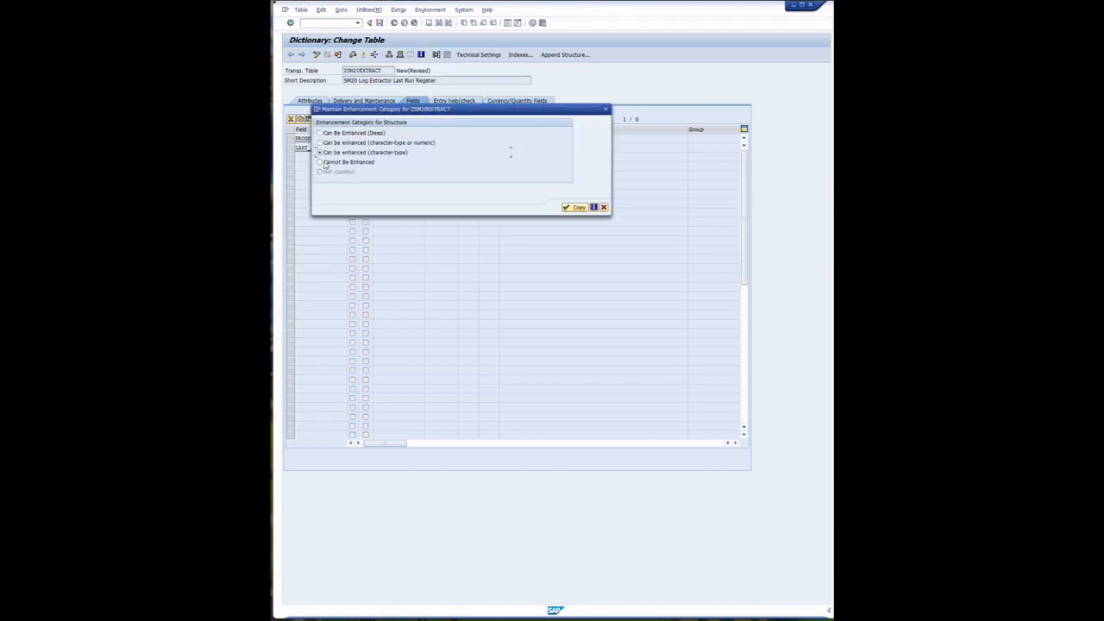
click(573, 207)
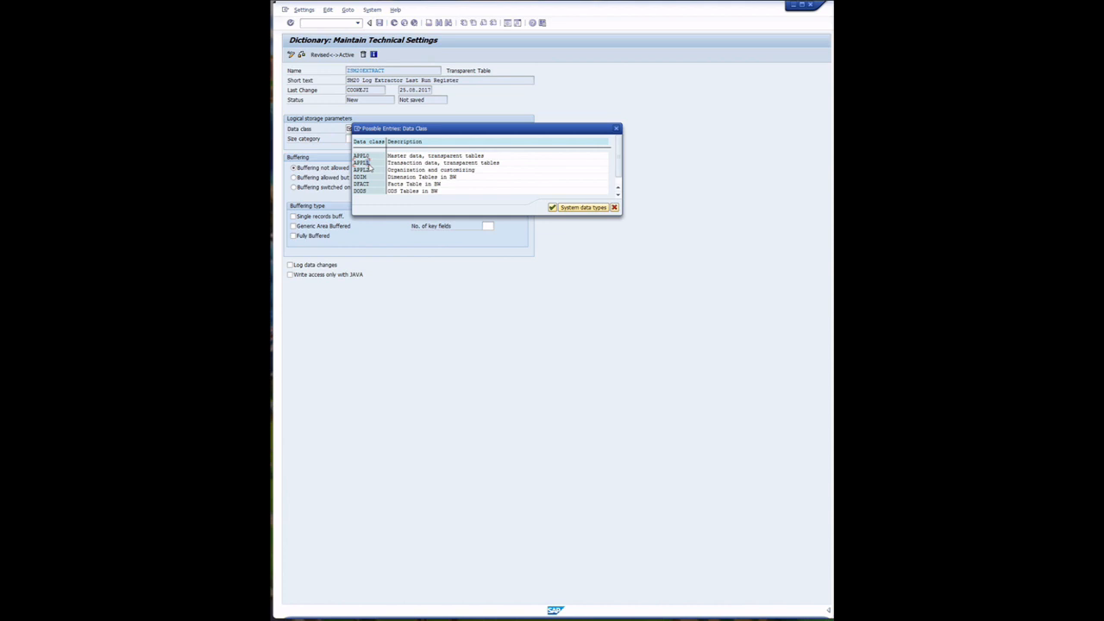
Choose the table's data class and bring up the size category options
double_click(393, 162)
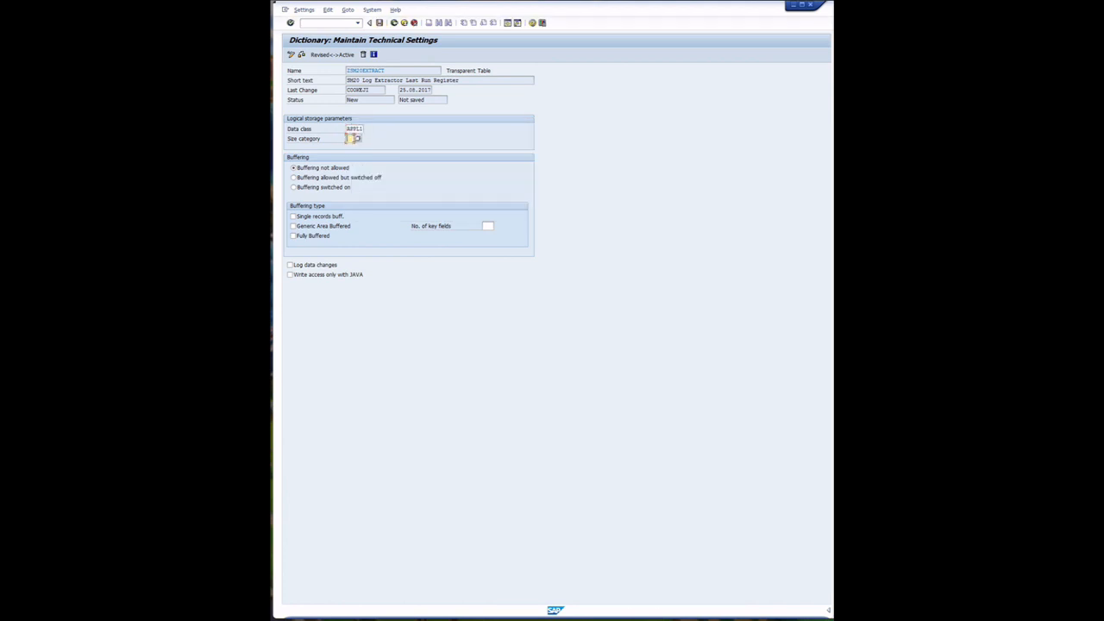
mouse_move(438, 148)
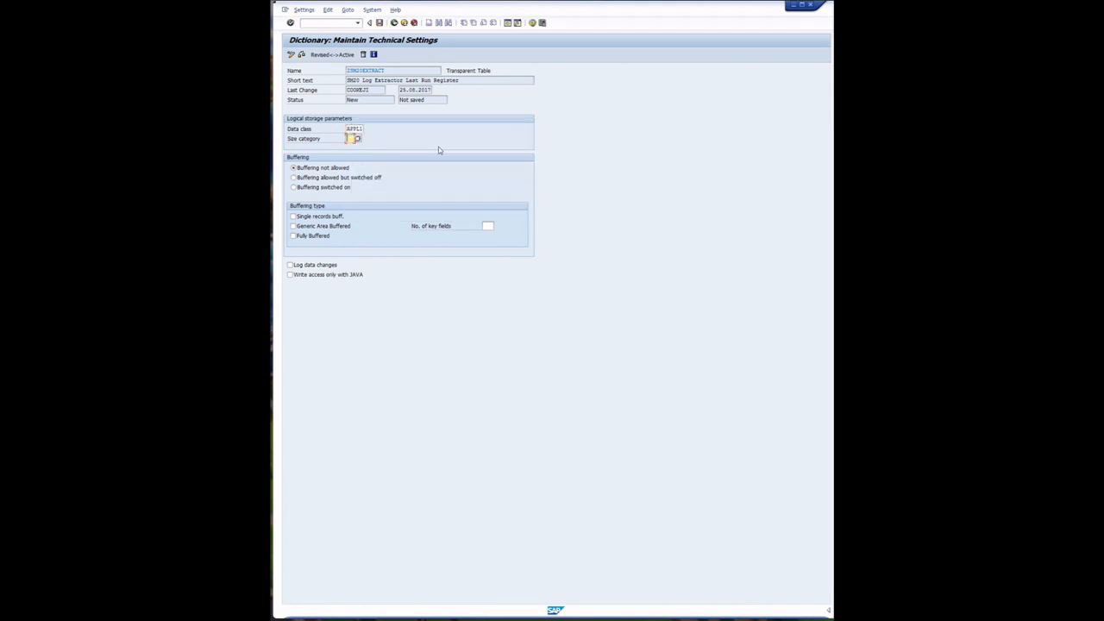
click(366, 25)
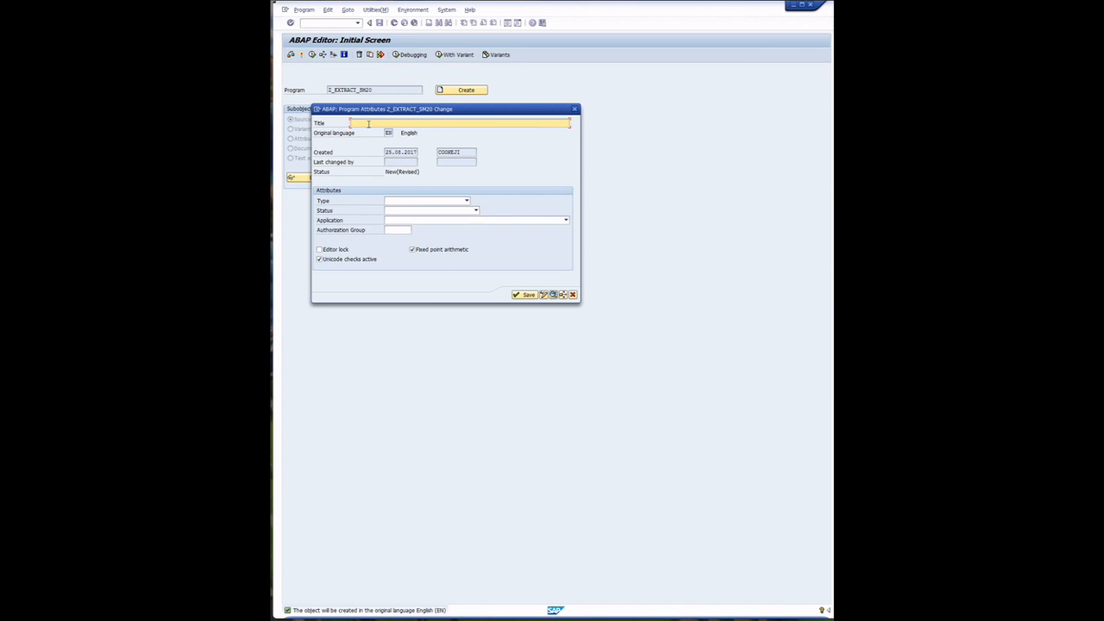
Title the program Z_EXTRACT_SM20 'SM20 Audit Log Extractor'
text(SM20)
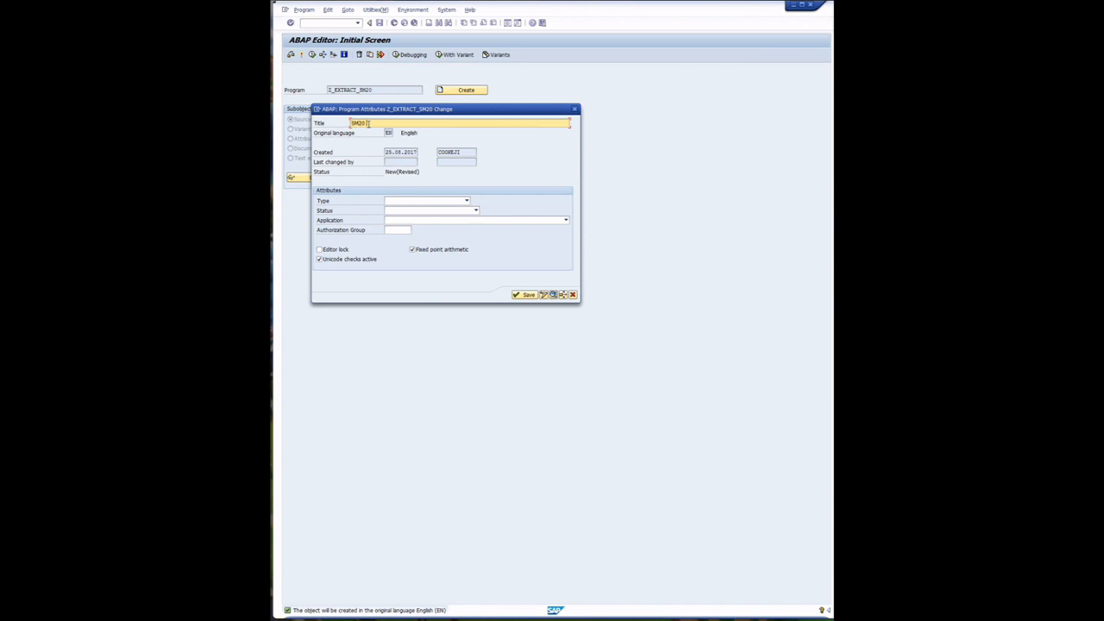
text(Audit Log)
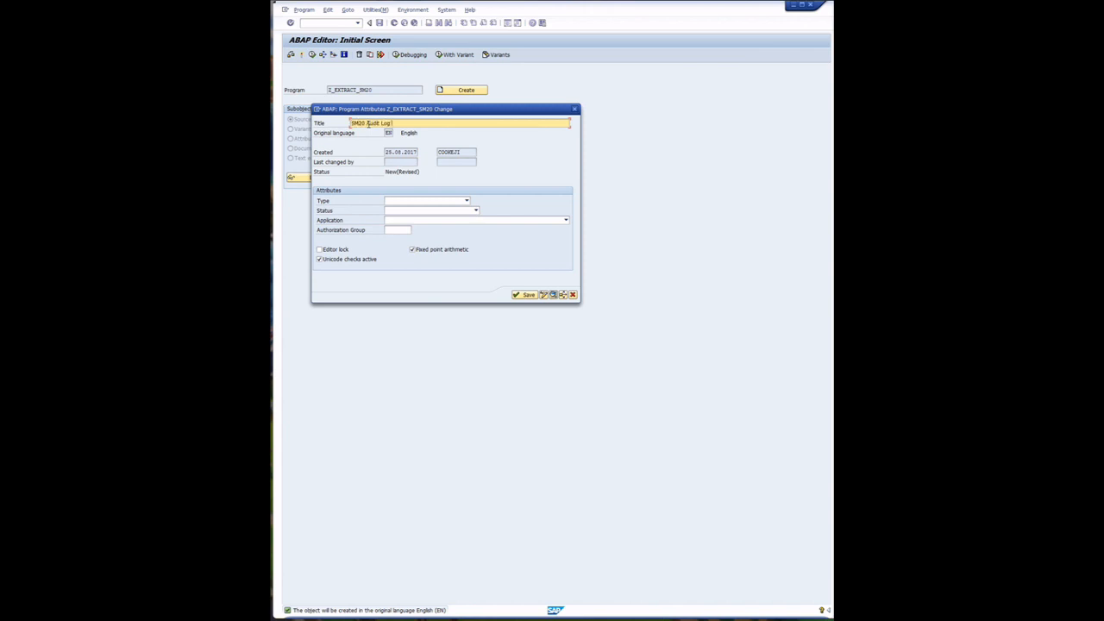
text(Extractor)
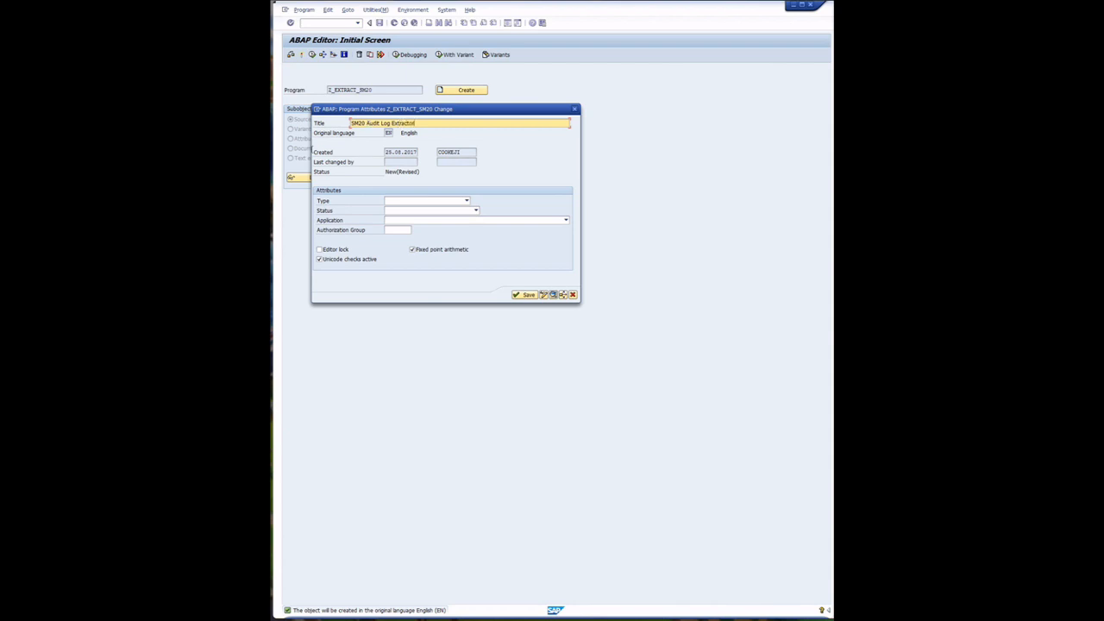
Make it an executable customer production program and save the attributes
click(466, 200)
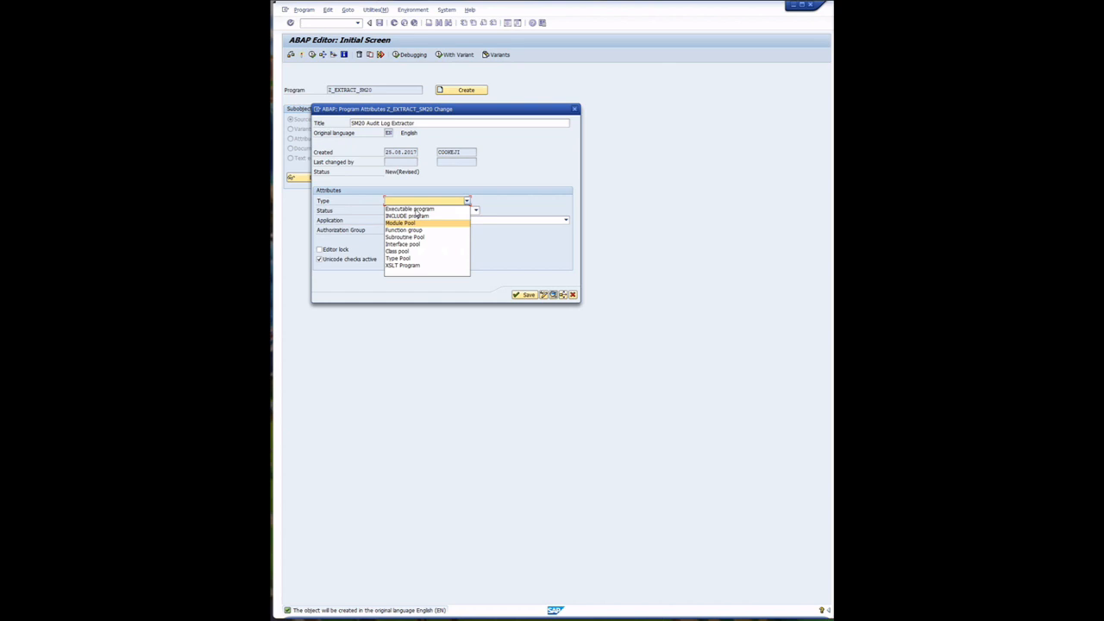
click(407, 208)
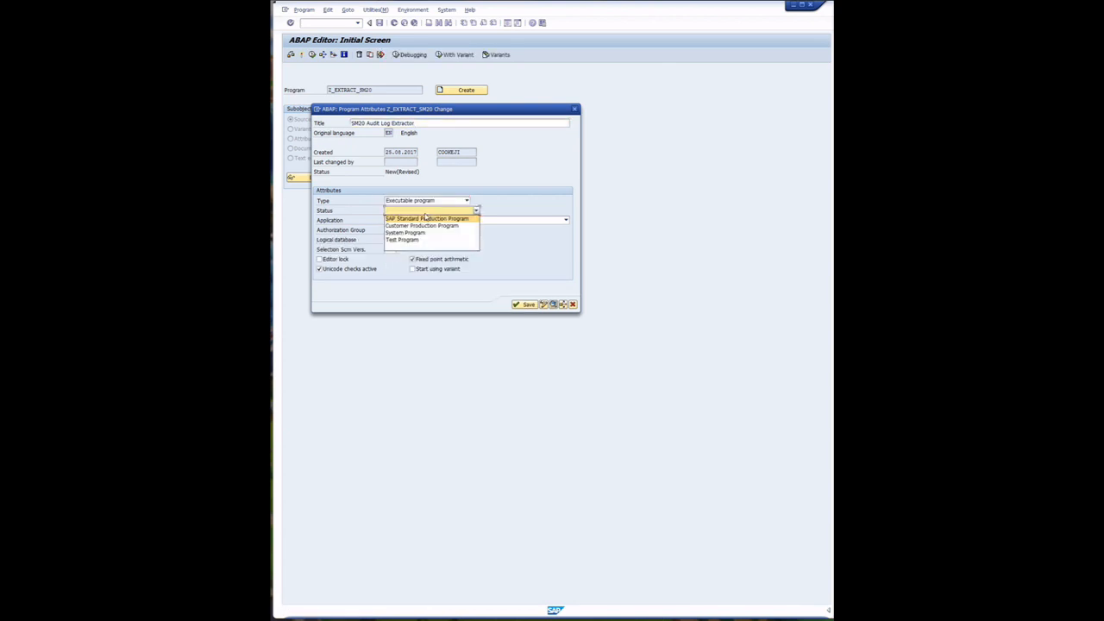
click(424, 226)
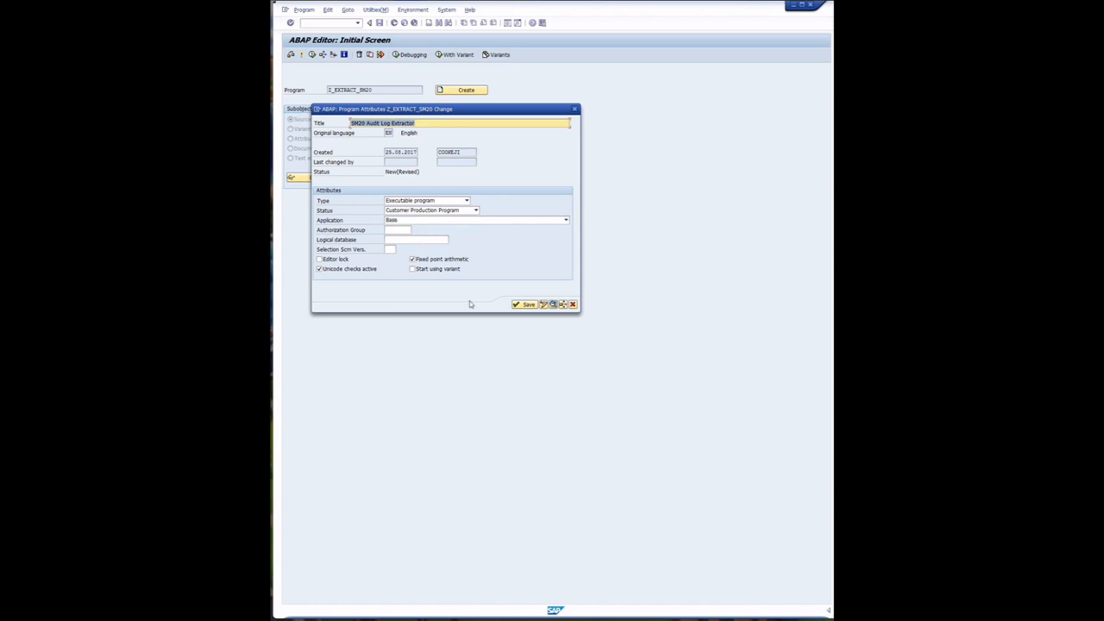
click(524, 303)
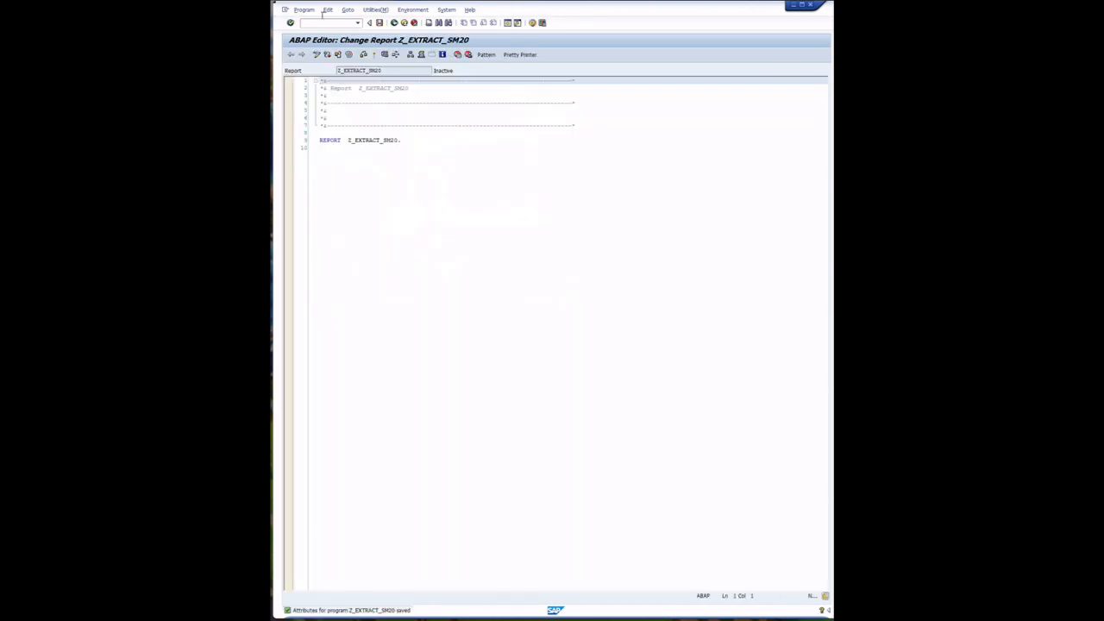
Upload the Z_EXTRACT_SM20 source code from the local text file into the editor
click(359, 10)
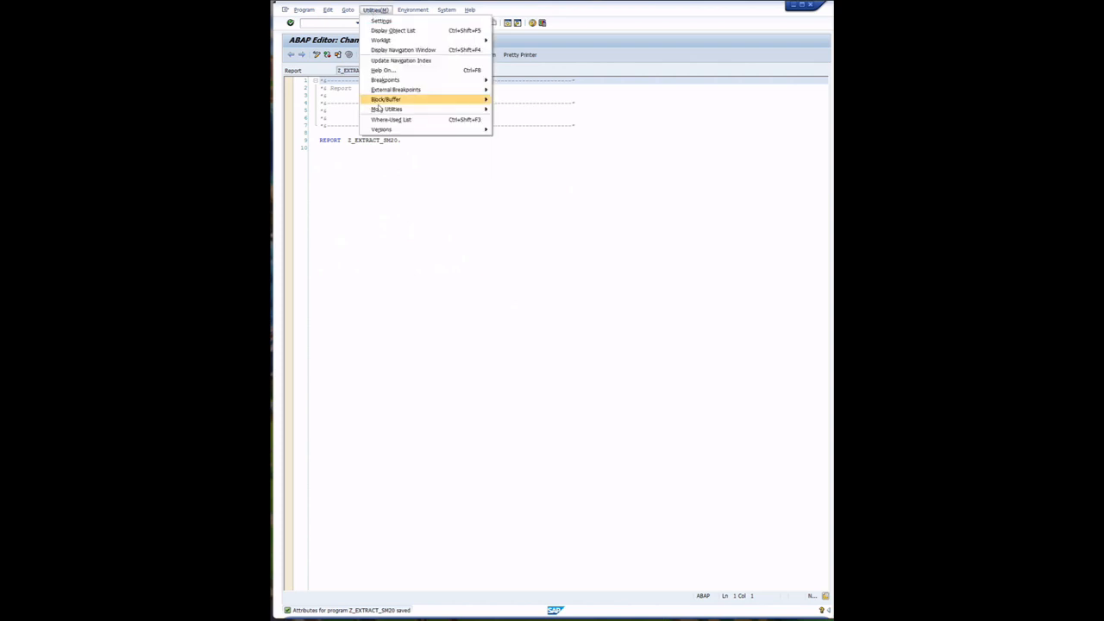
click(386, 109)
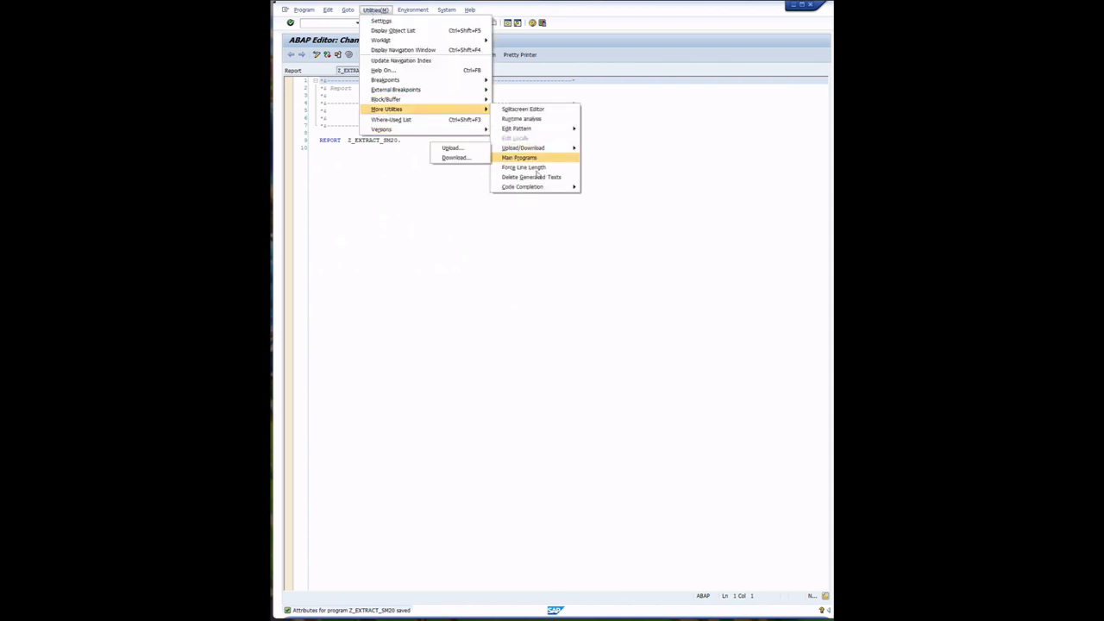
mouse_move(526, 148)
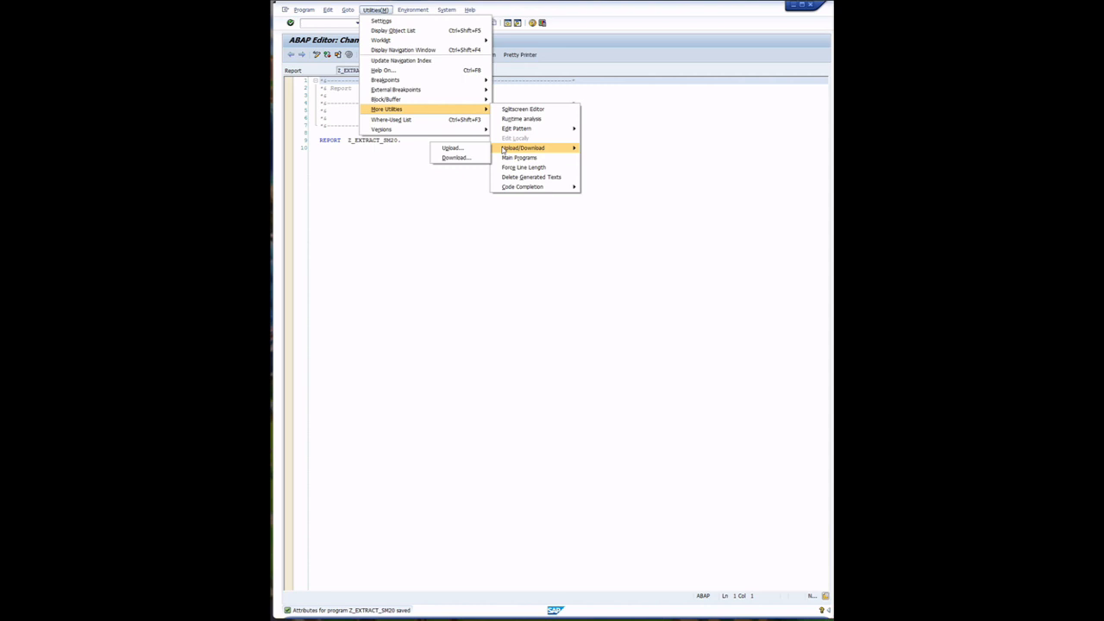
click(452, 148)
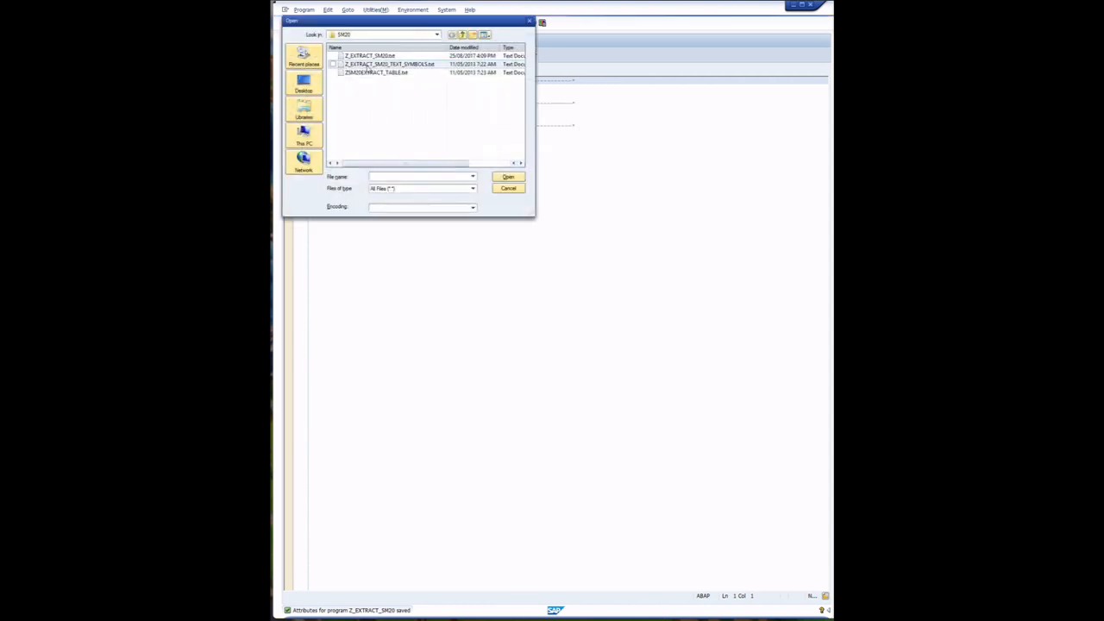
click(507, 176)
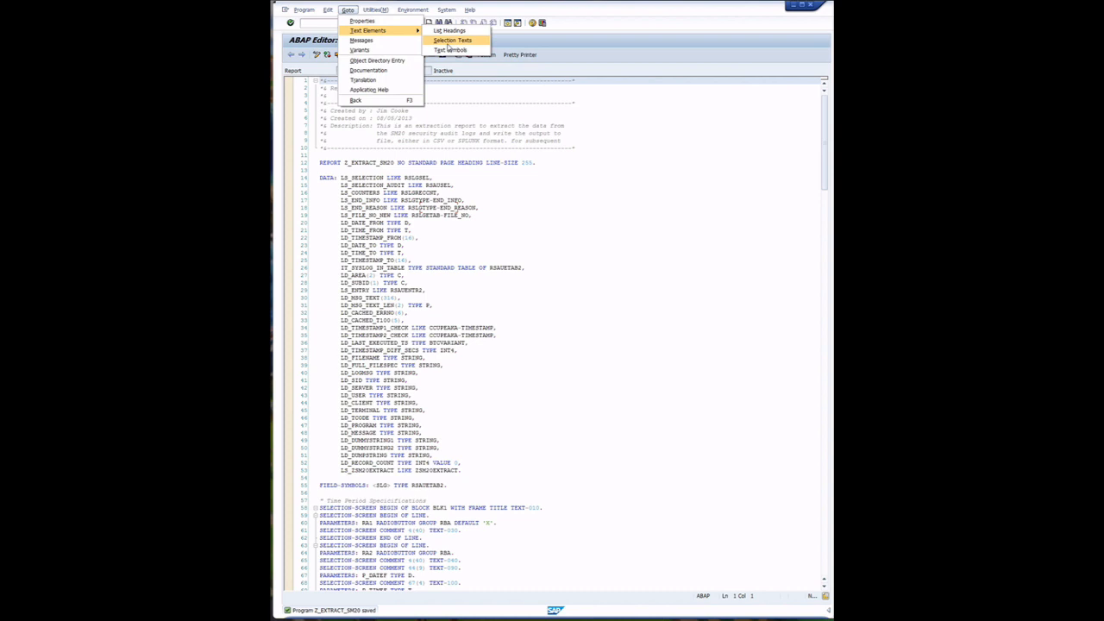
Maintain the program's selection texts for time period, output format and extract location
click(445, 49)
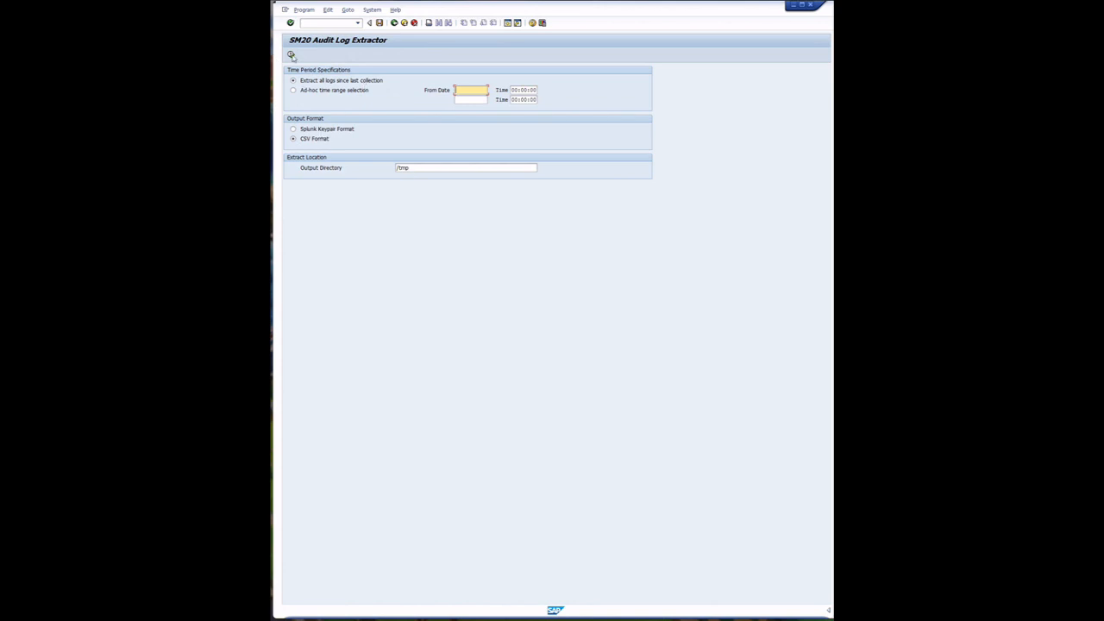
Execute the extractor for all logs since last collection, CSV format, into /tmp
click(290, 54)
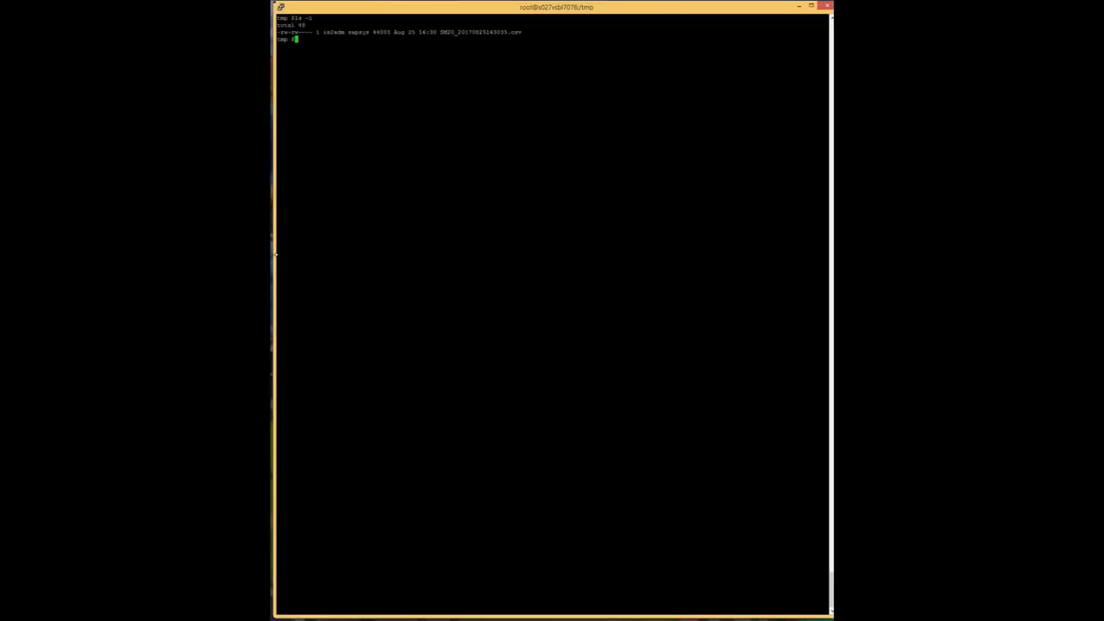
View the exported SM20 CSV file in /tmp with cat
text(cat)
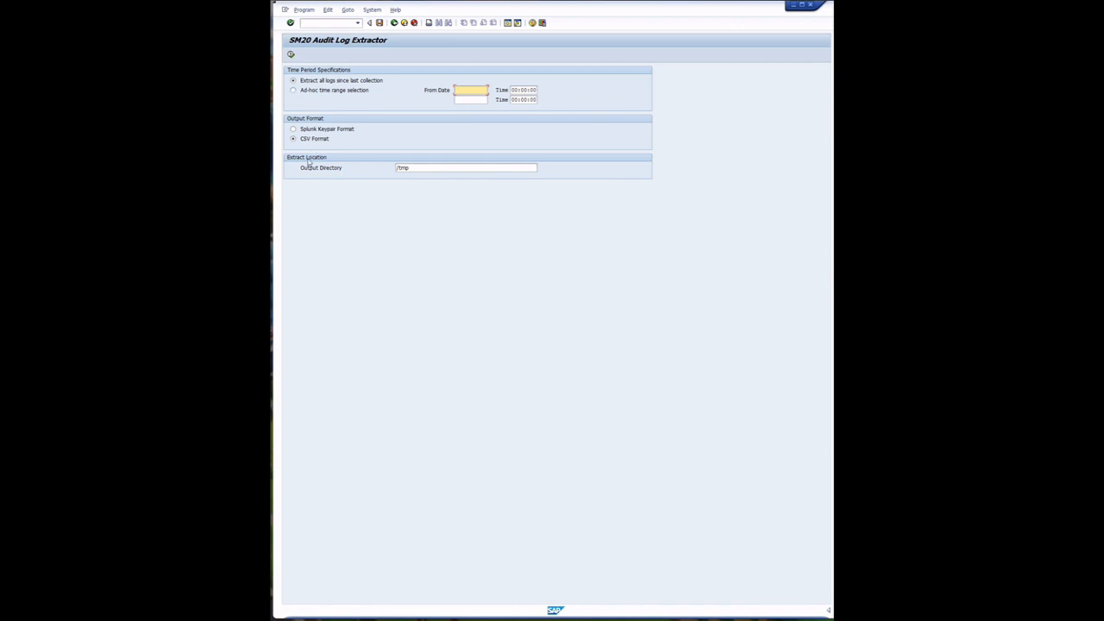
Switch the extractor to the other output format and run it again into /tmp
click(294, 128)
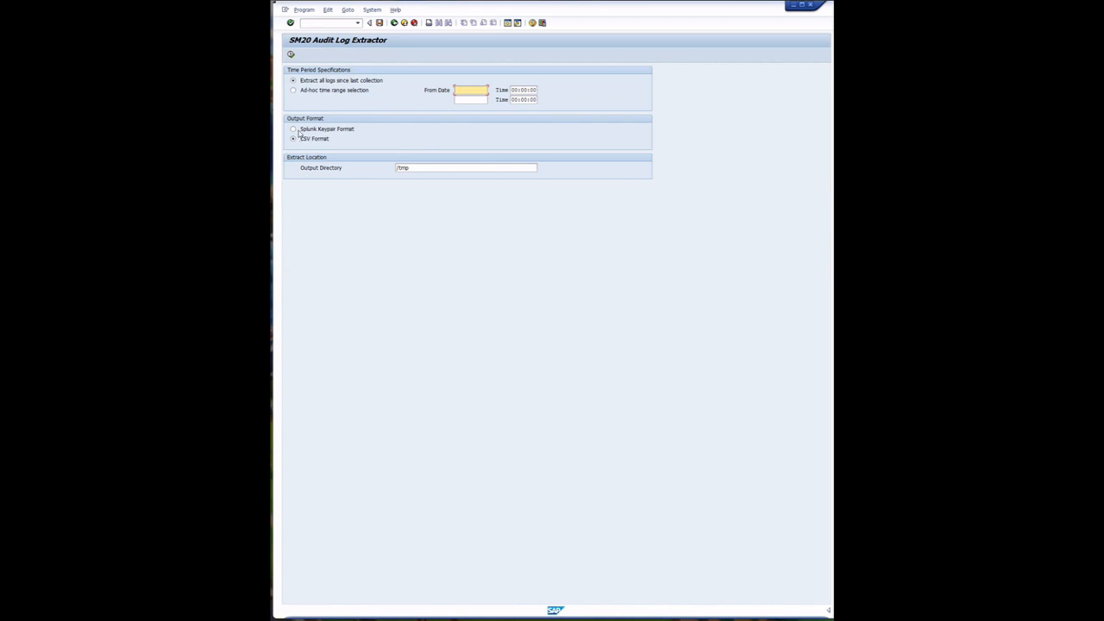
click(291, 128)
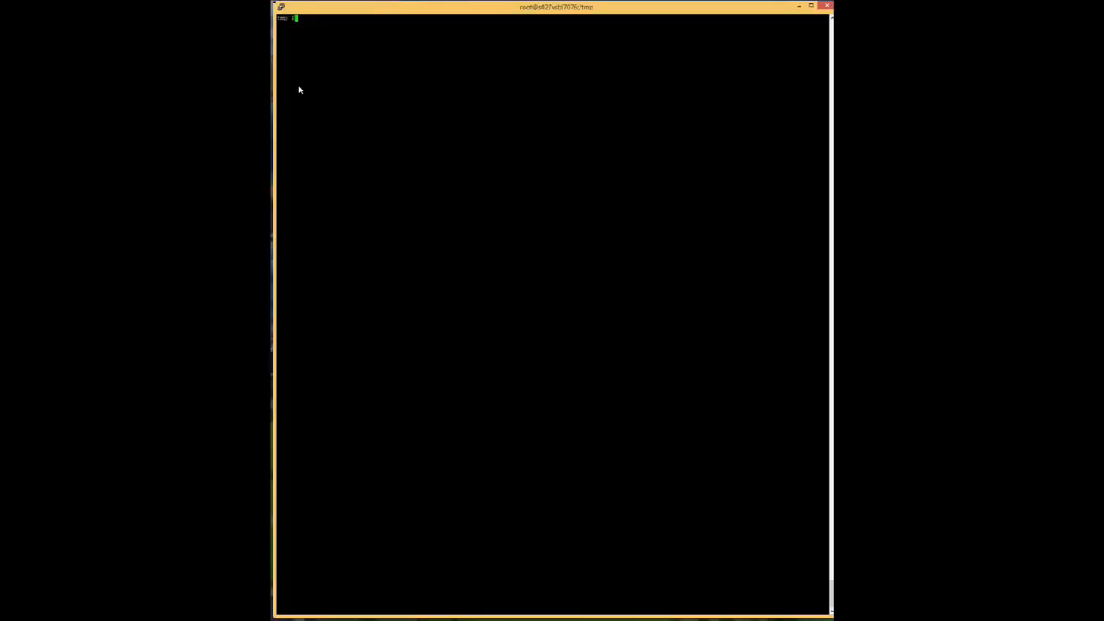
List tmp with ls -l showing three SM20 extract files, then cat the newest file's CSV audit entries
text(ls -l)
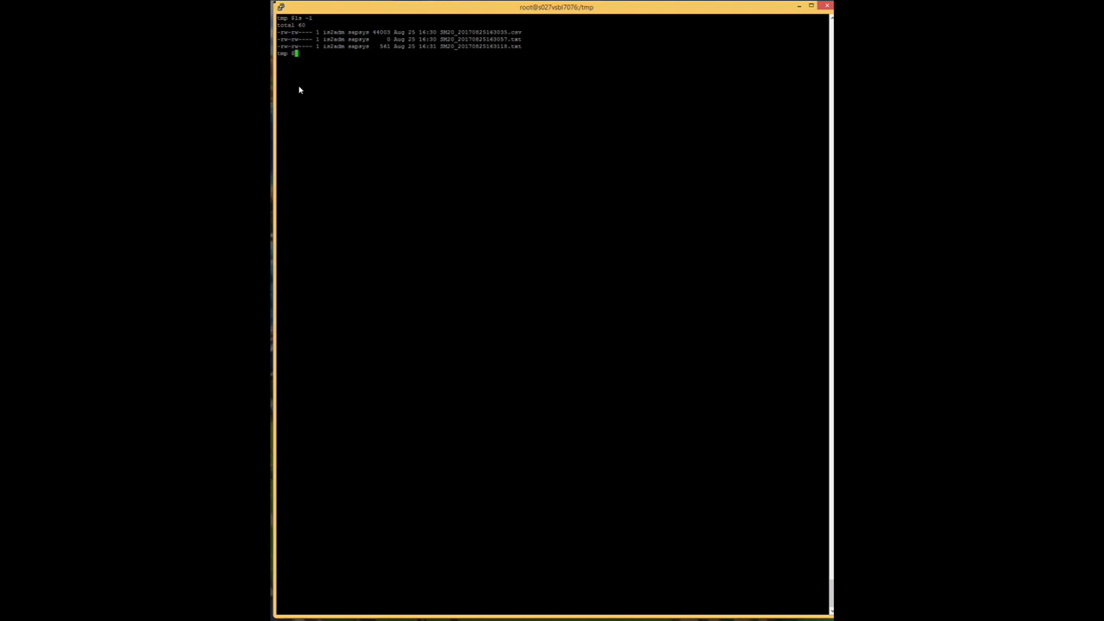
text(cat)
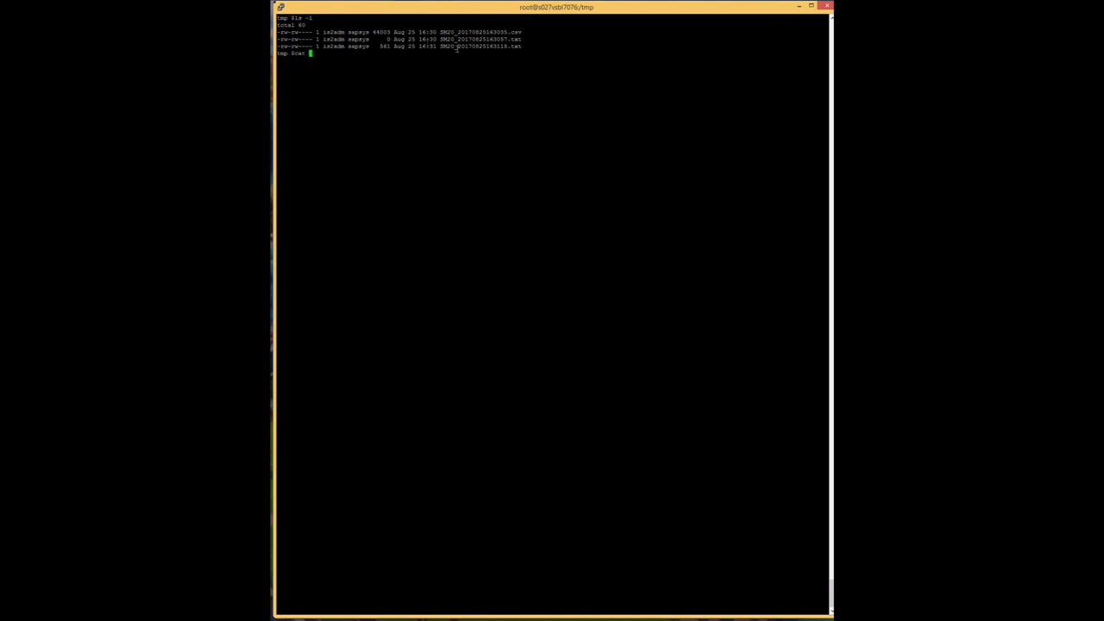
key(Enter)
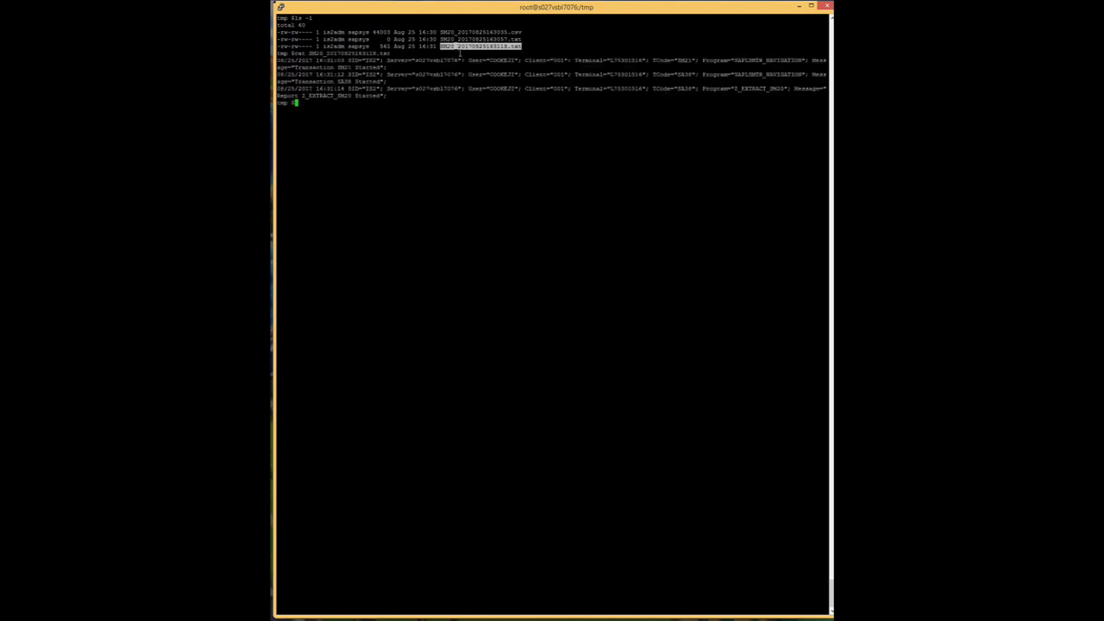